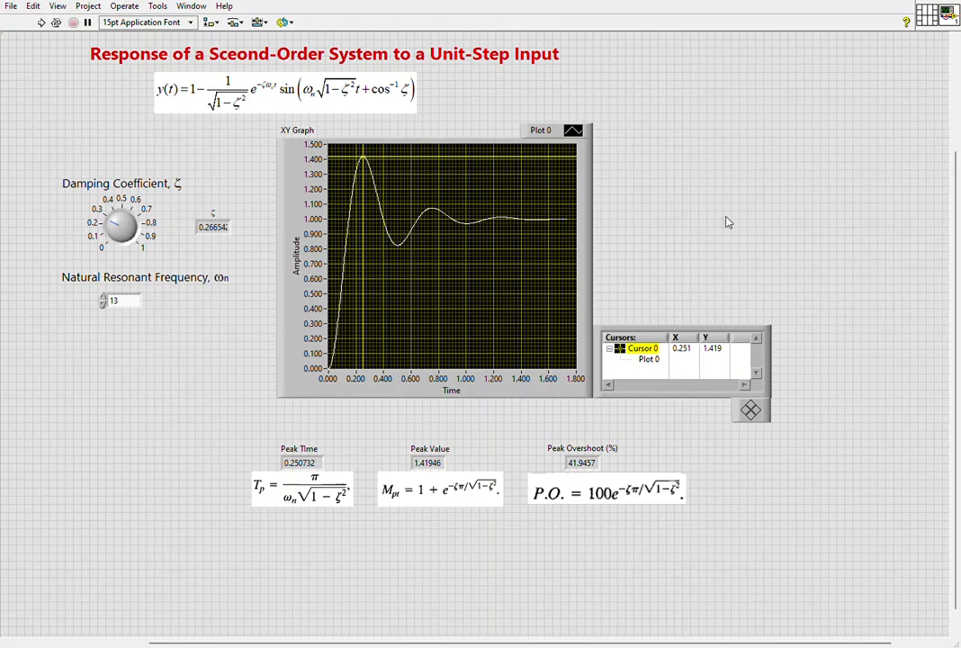
{"action": "mouse_move", "coordinate": [848, 505]}
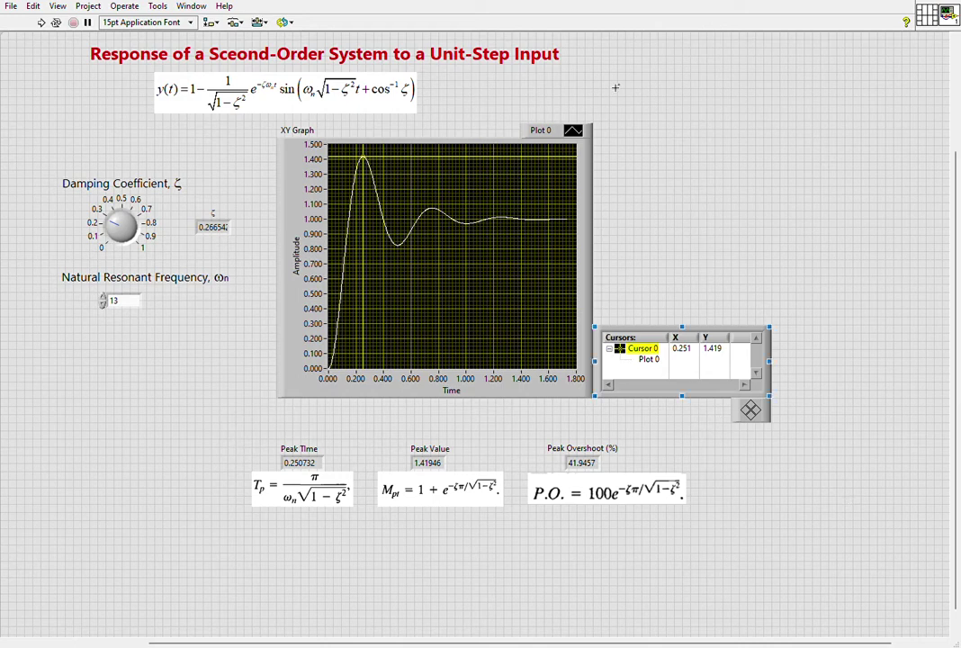
Review the overshoot formula, Peak Time readout, graph and cursor legend, then run the VI continuously.
{"action": "left_click", "coordinate": [270, 90]}
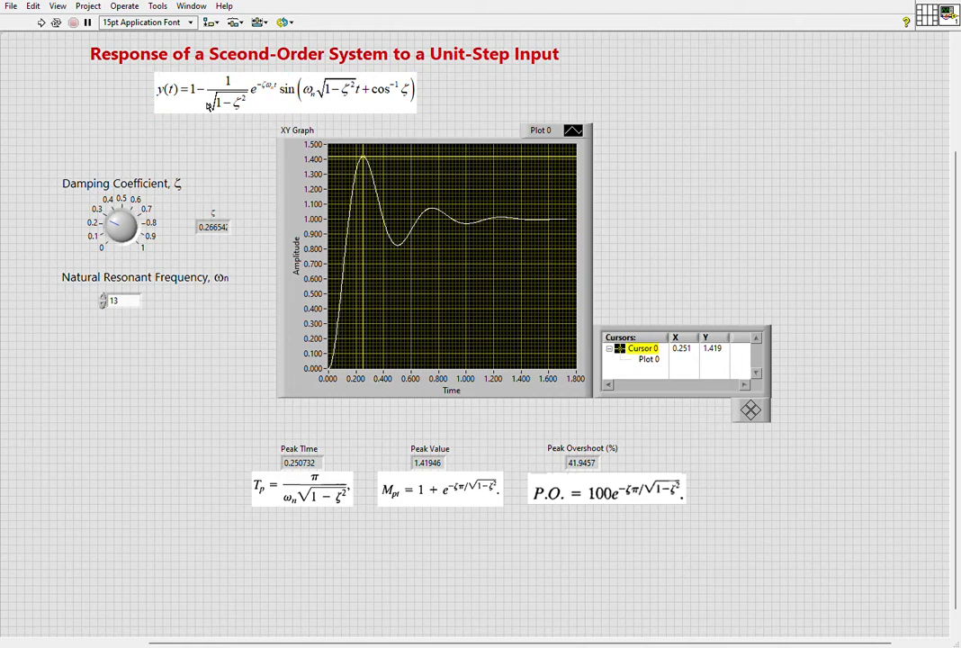
{"action": "left_click", "coordinate": [284, 90]}
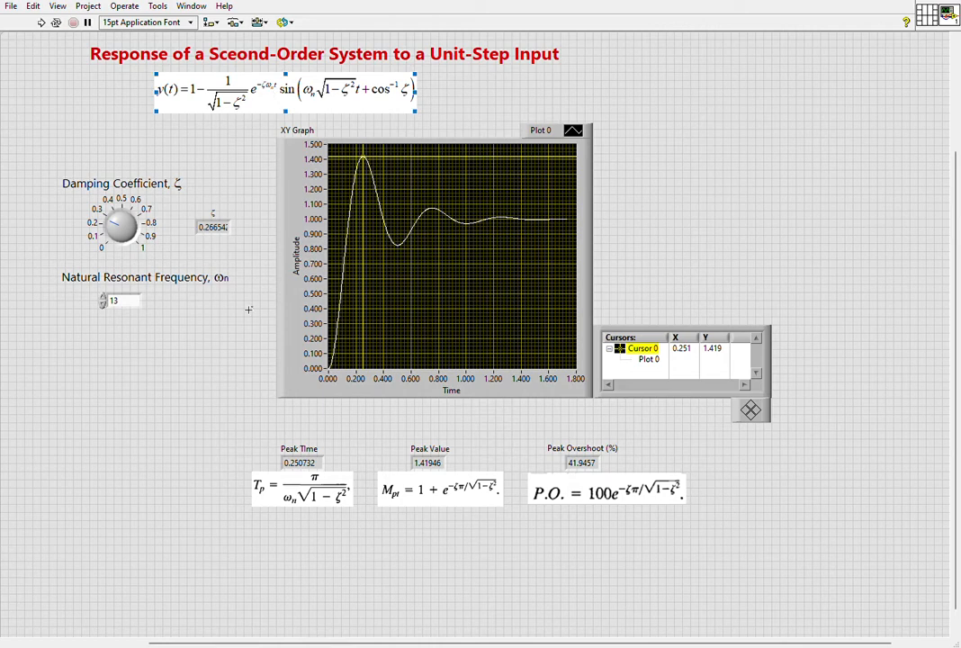
{"action": "mouse_move", "coordinate": [162, 441]}
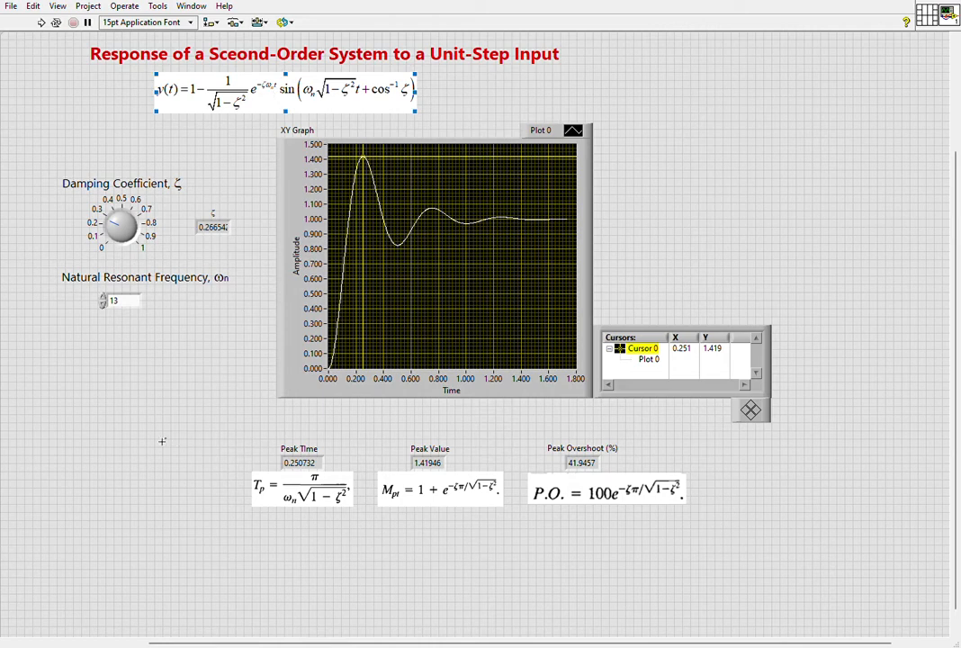
{"action": "left_click", "coordinate": [390, 270]}
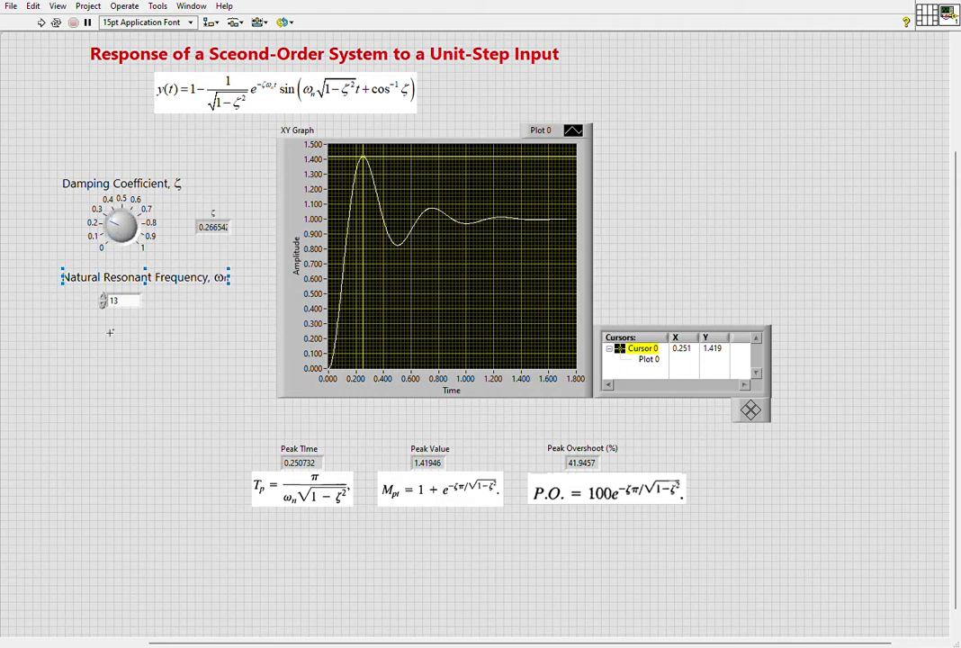
{"action": "mouse_move", "coordinate": [138, 362]}
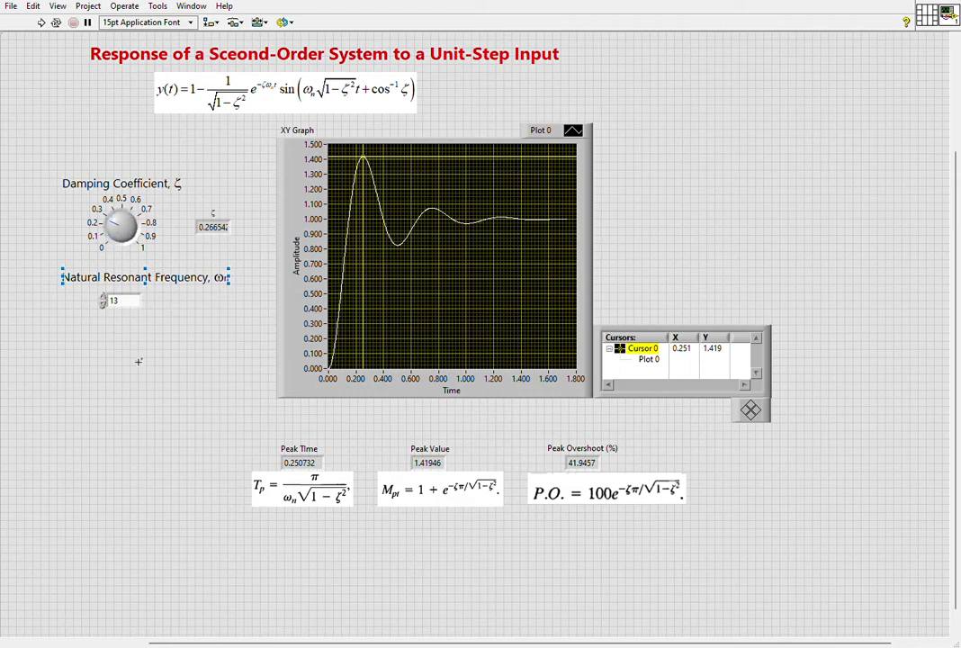
{"action": "mouse_move", "coordinate": [162, 437]}
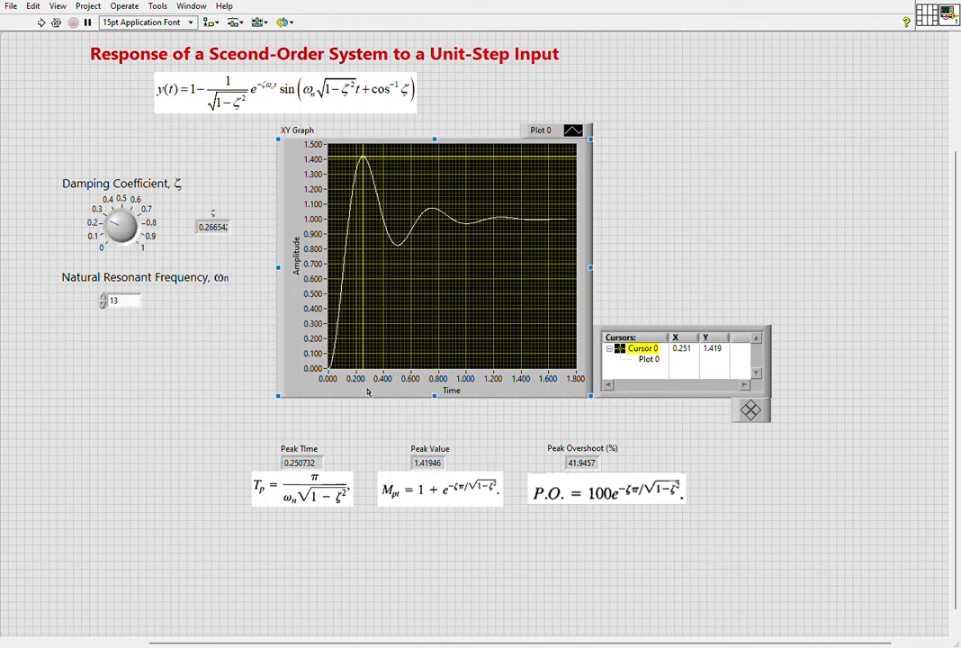
{"action": "left_click", "coordinate": [609, 493]}
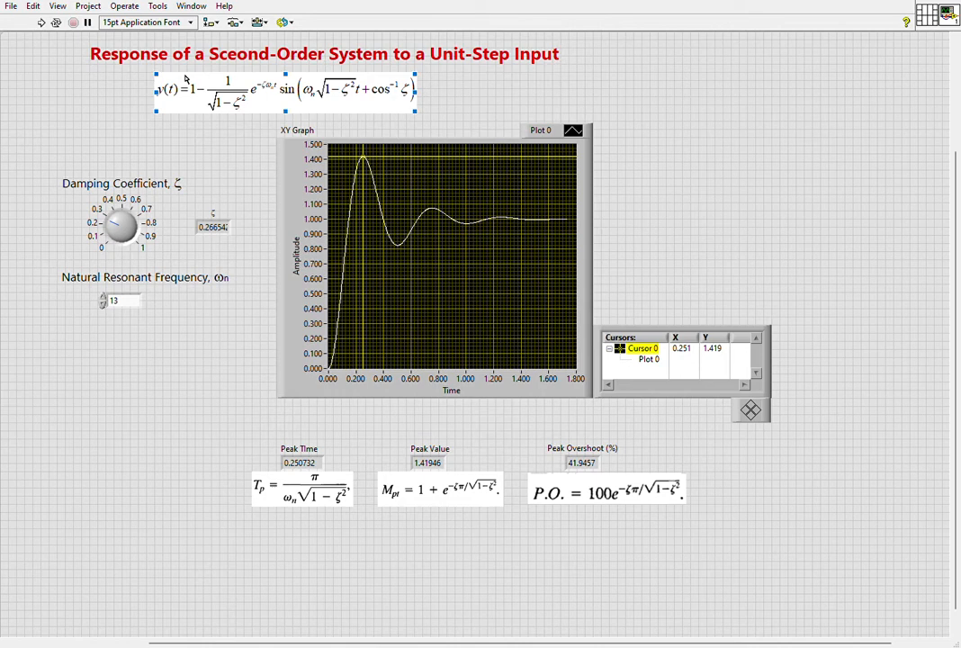
{"action": "mouse_move", "coordinate": [90, 529]}
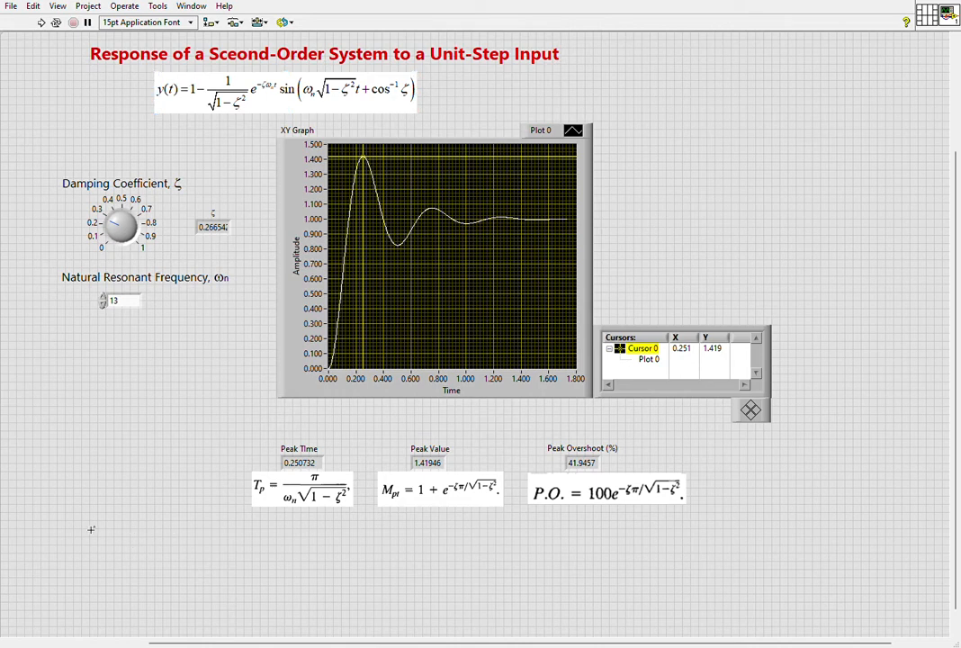
{"action": "left_click", "coordinate": [604, 493]}
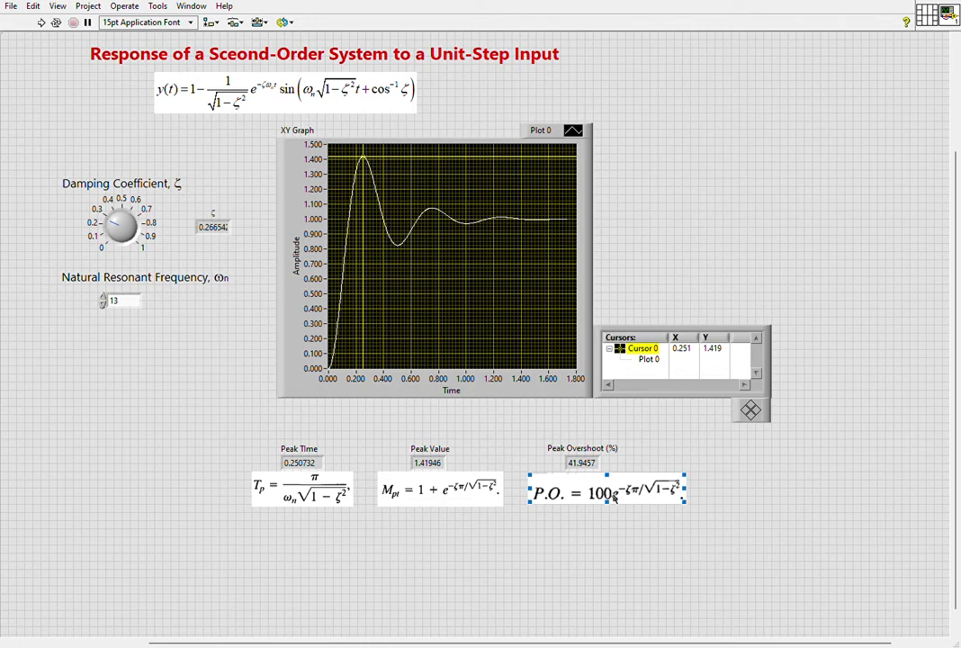
{"action": "mouse_move", "coordinate": [539, 575]}
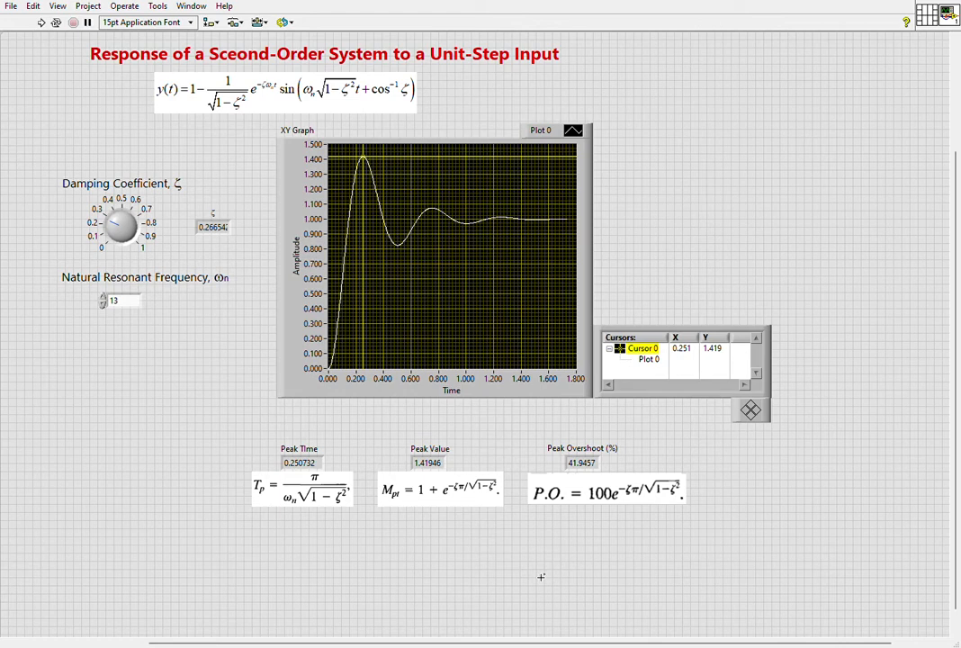
{"action": "left_click", "coordinate": [439, 489]}
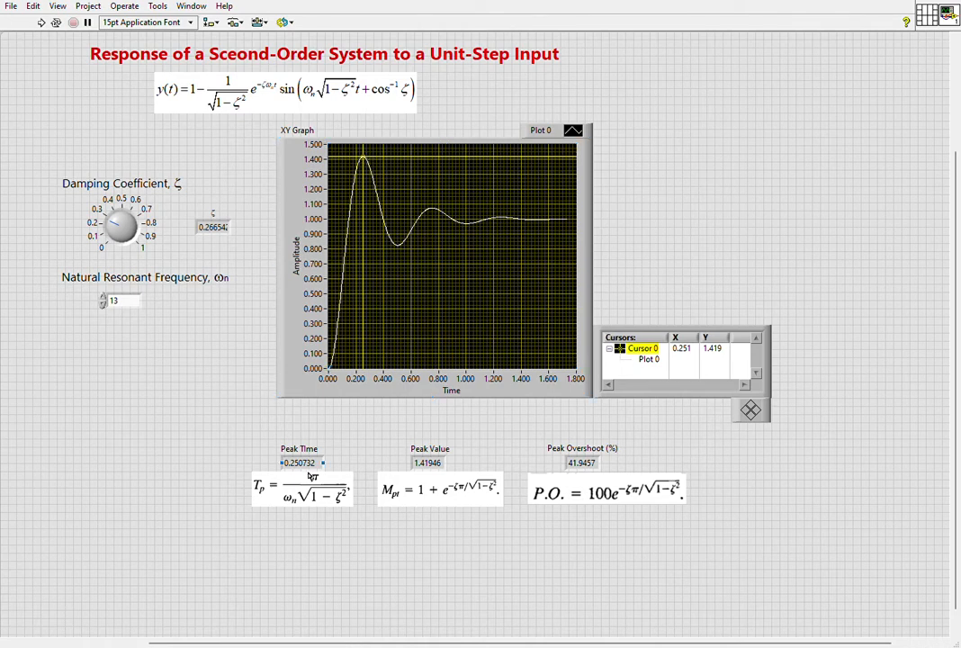
{"action": "left_click", "coordinate": [436, 266]}
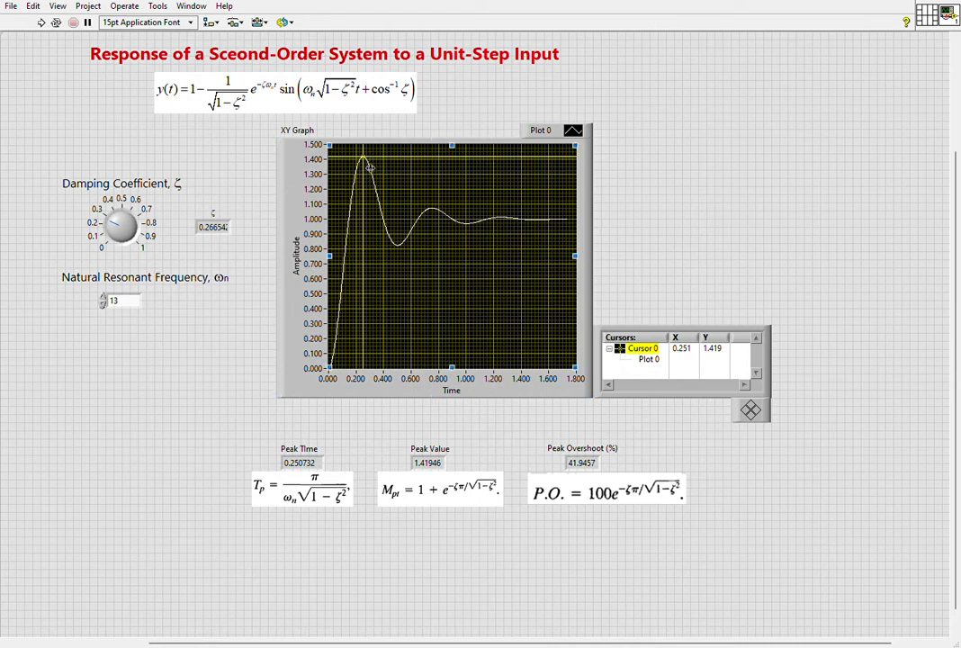
{"action": "mouse_move", "coordinate": [482, 228]}
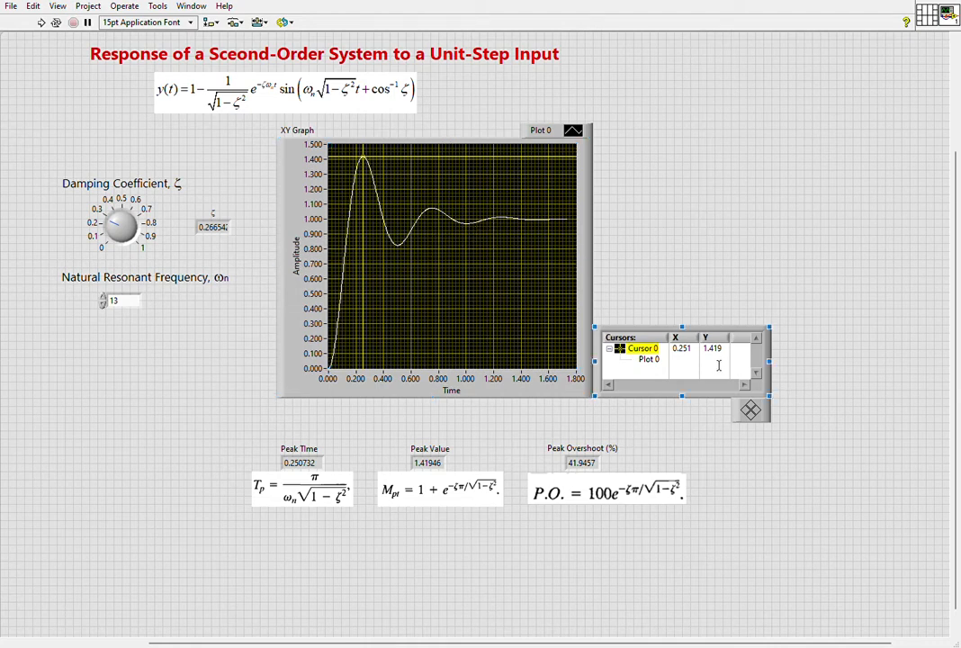
{"action": "mouse_move", "coordinate": [677, 373]}
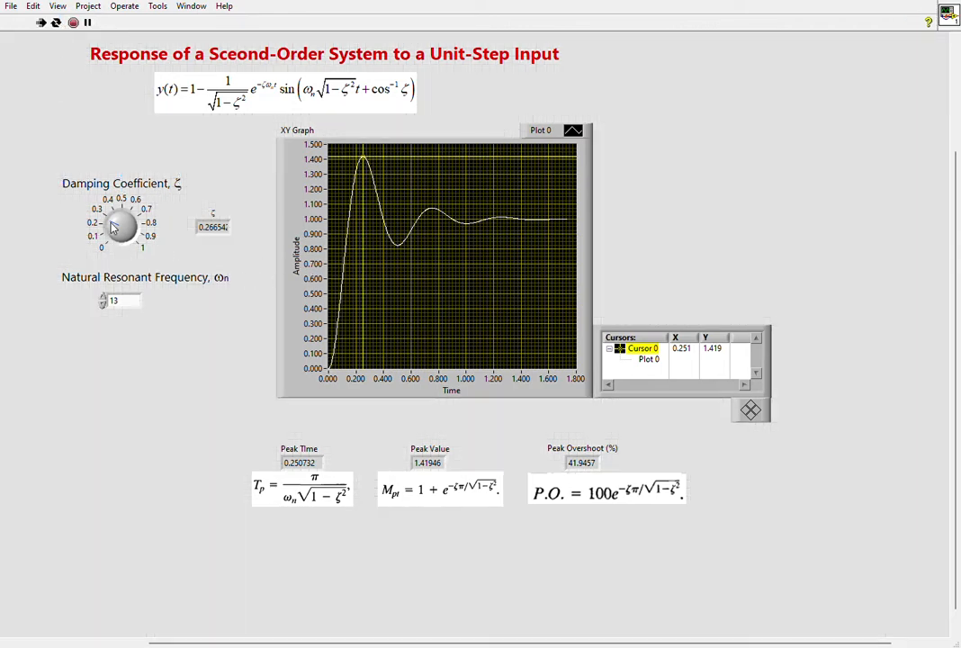
Turn the Damping Coefficient knob up to about 0.5, then down through 0.39 to about 0.164.
{"action": "left_click_drag", "start_coordinate": [122, 225], "coordinate": [128, 216]}
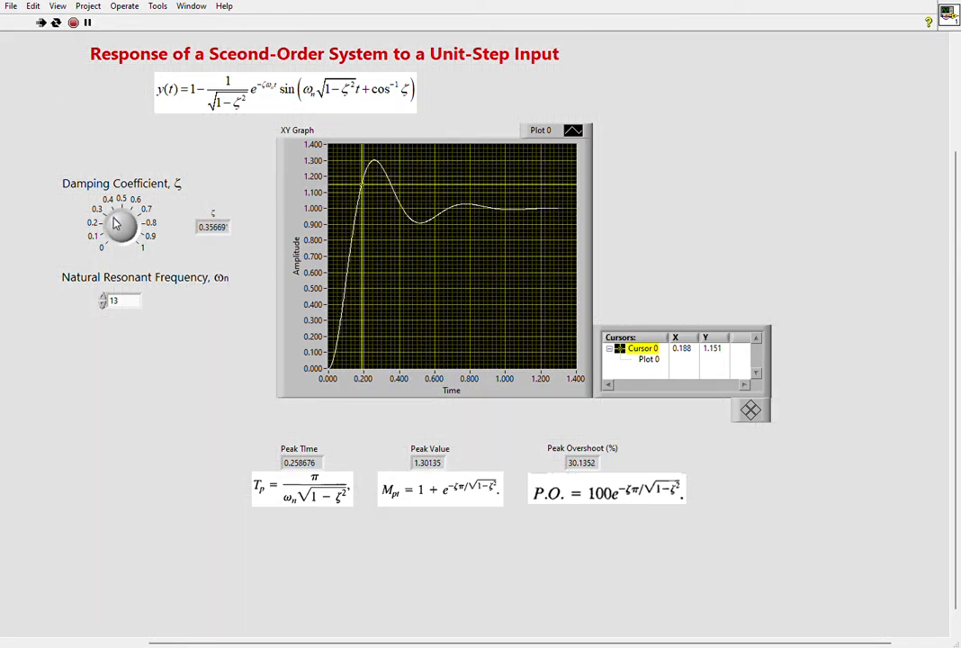
{"action": "left_click_drag", "start_coordinate": [122, 207], "coordinate": [135, 225]}
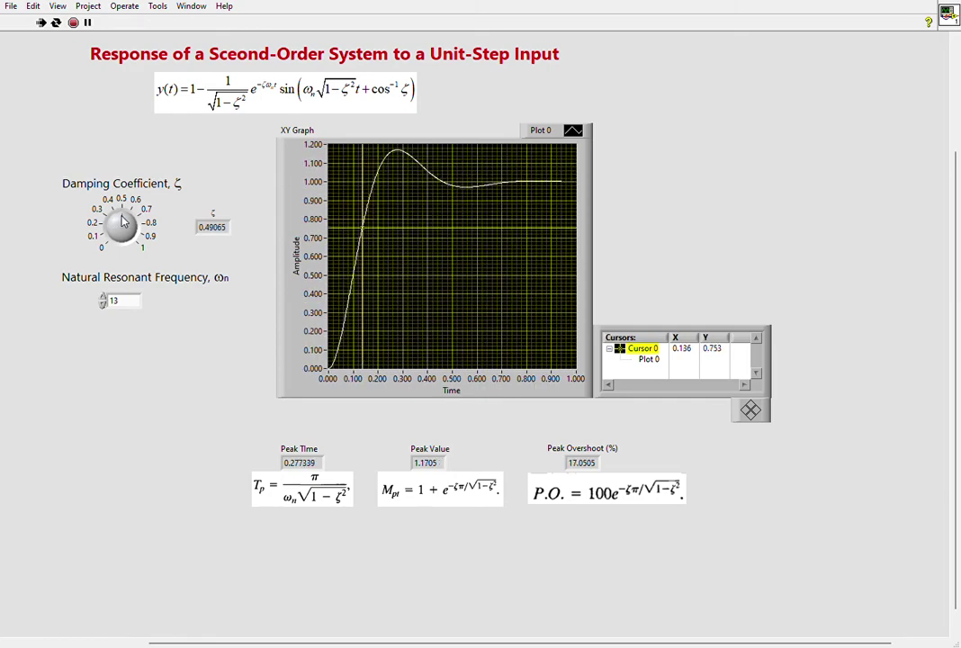
{"action": "left_click_drag", "start_coordinate": [130, 215], "coordinate": [112, 219]}
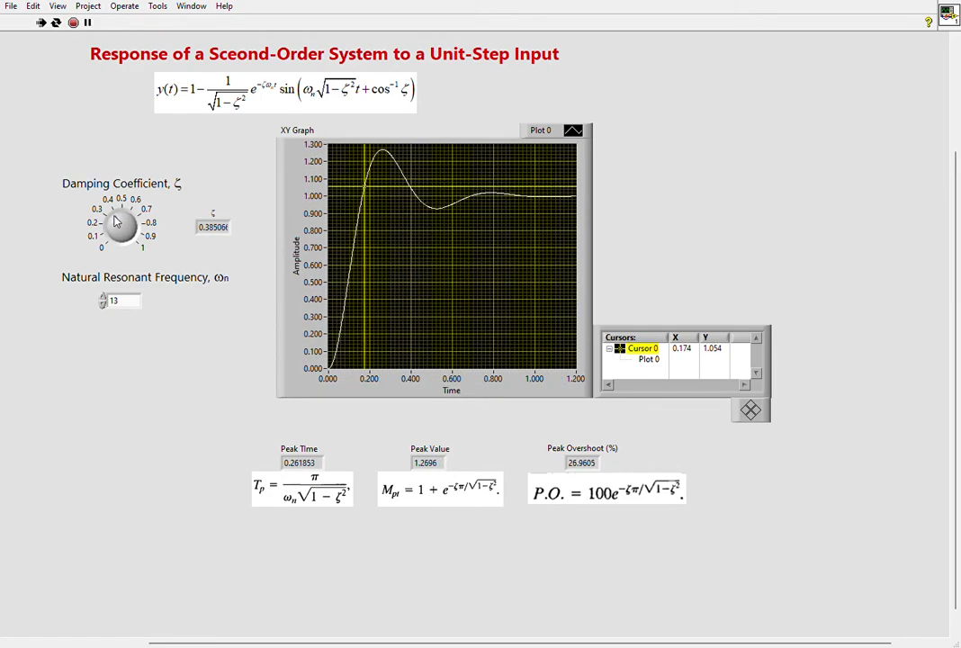
{"action": "left_click_drag", "start_coordinate": [119, 223], "coordinate": [108, 234]}
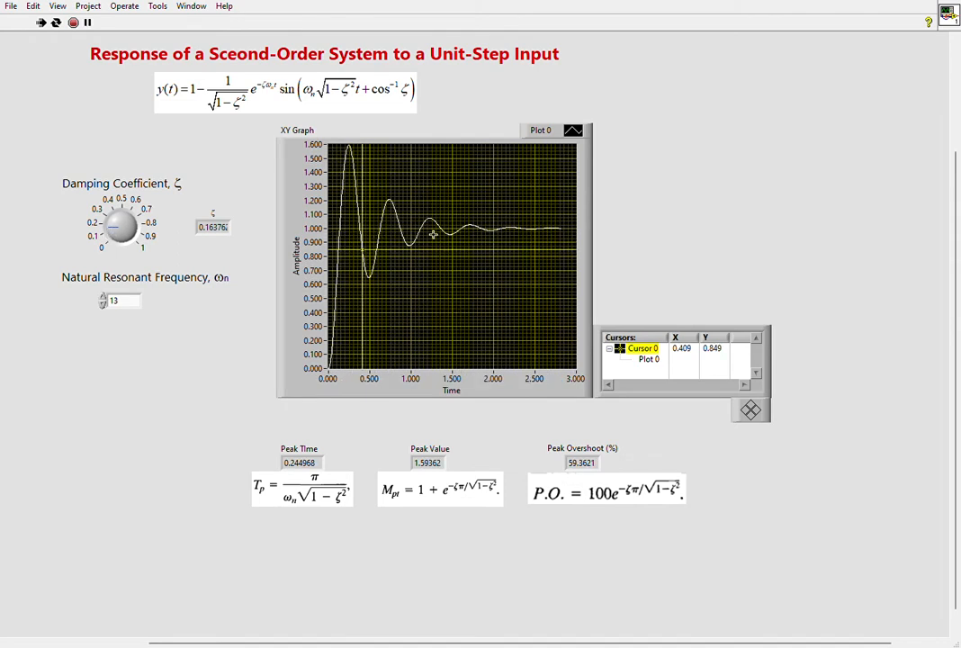
{"action": "mouse_move", "coordinate": [158, 306]}
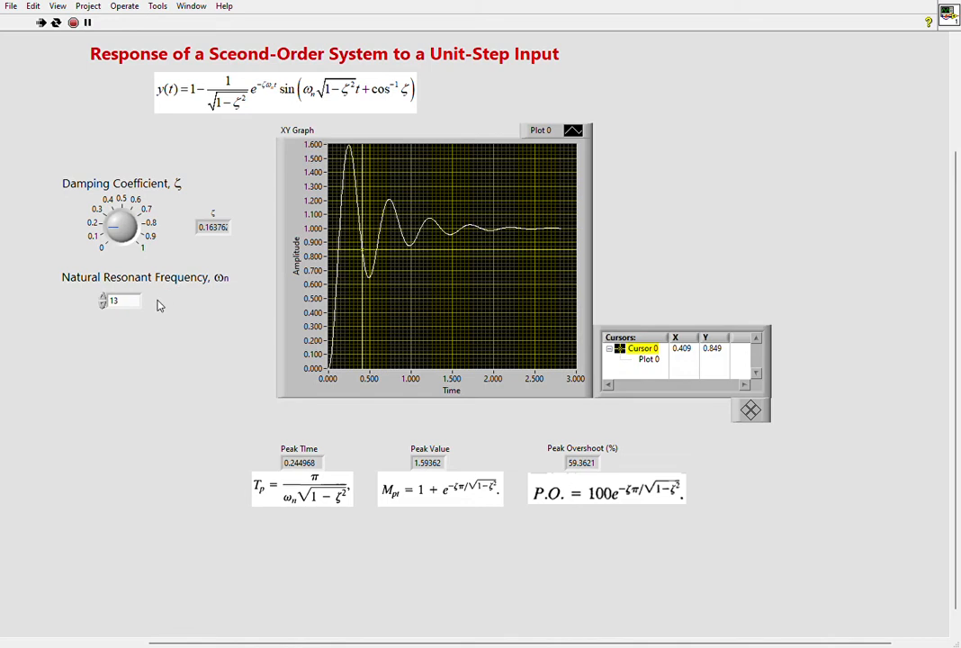
Step the natural resonant frequency up to 25, shortening peak time to about 0.13 s.
{"action": "left_click", "coordinate": [104, 306]}
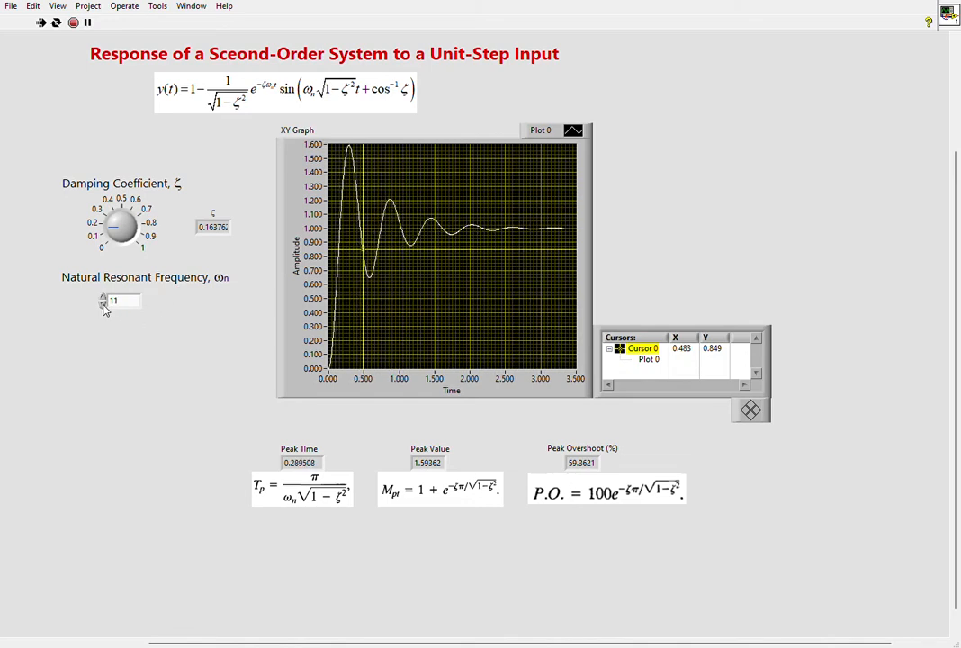
{"action": "left_click", "coordinate": [104, 297]}
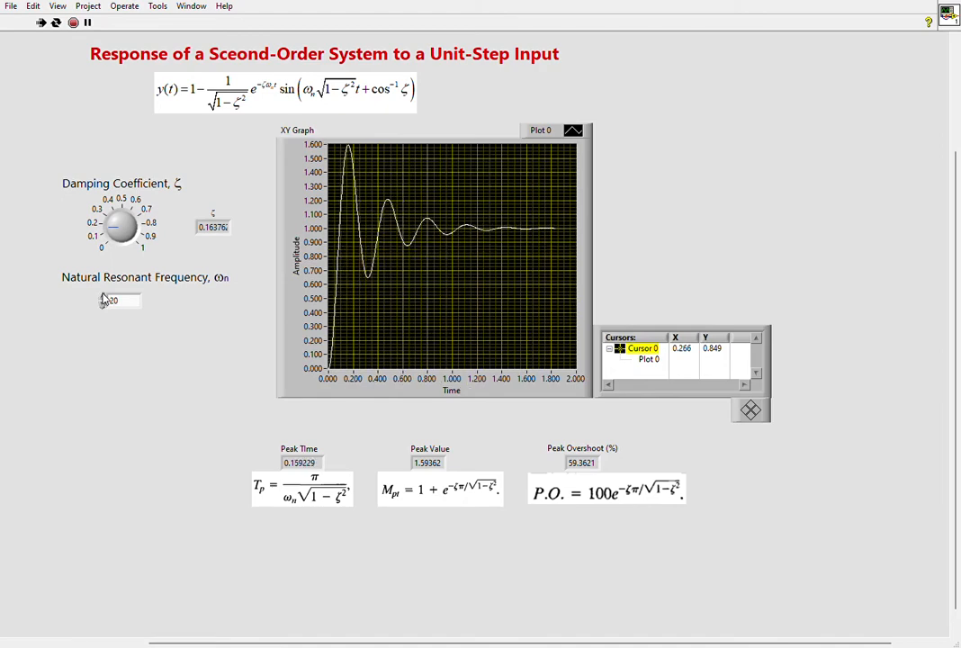
{"action": "left_click", "coordinate": [103, 297]}
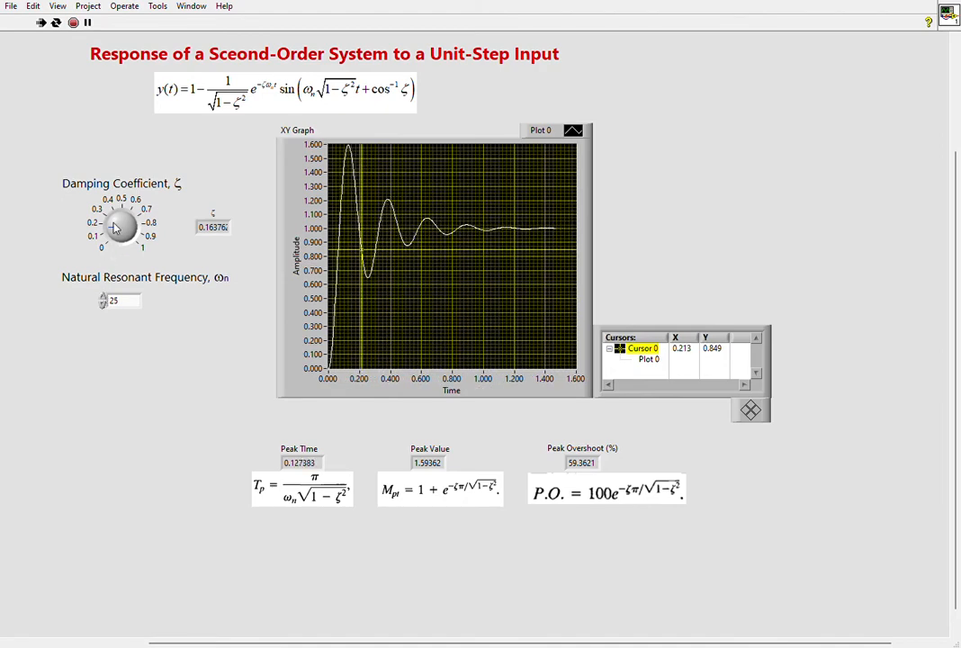
Turn the Damping Coefficient knob down to about 0.116 for roughly 68% overshoot.
{"action": "left_click_drag", "start_coordinate": [125, 216], "coordinate": [112, 236]}
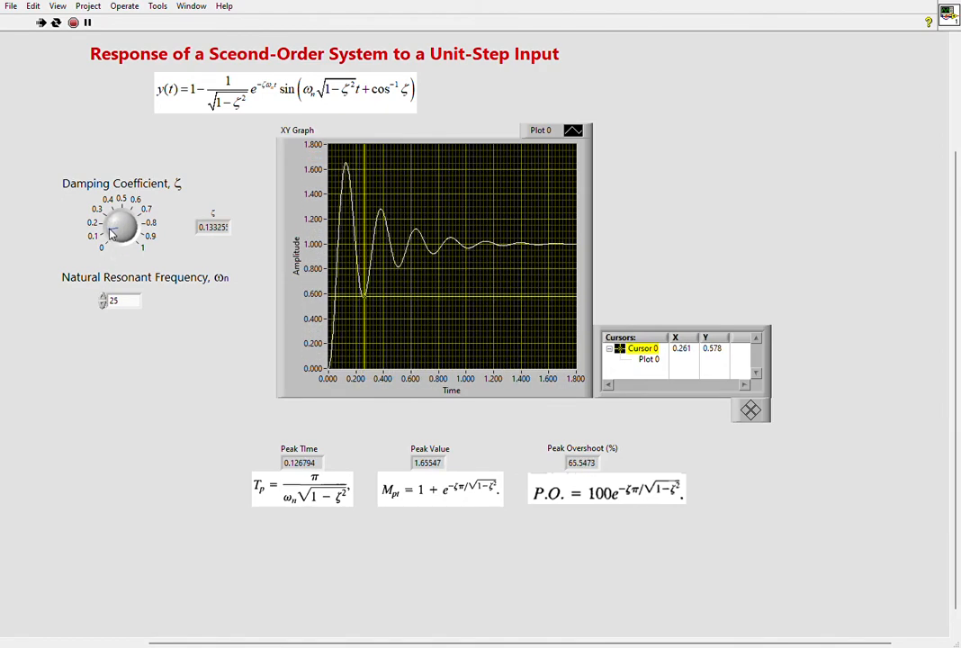
{"action": "left_click_drag", "start_coordinate": [122, 225], "coordinate": [129, 231]}
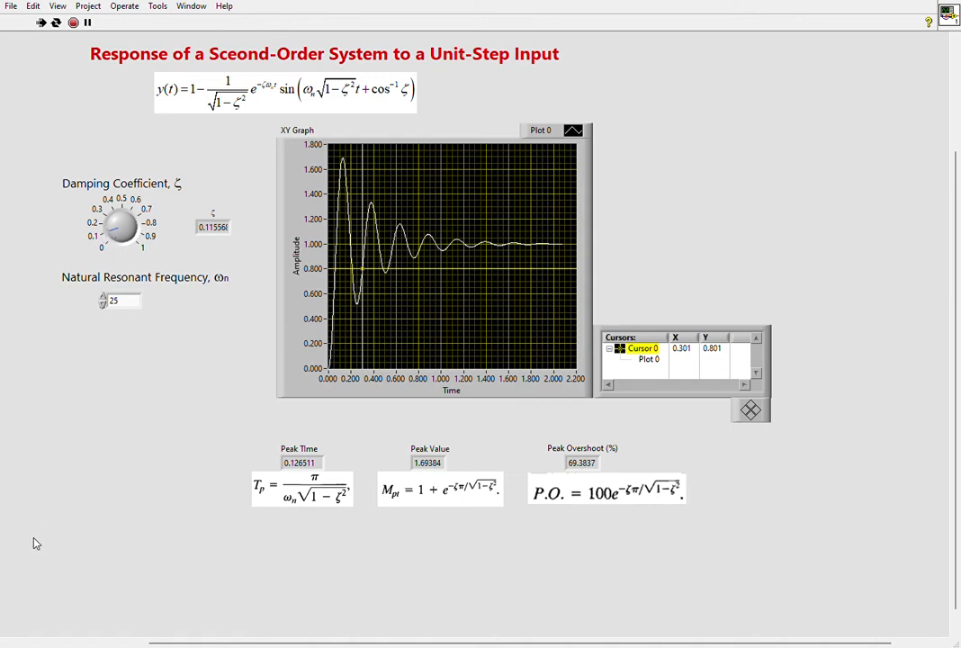
{"action": "mouse_move", "coordinate": [52, 507]}
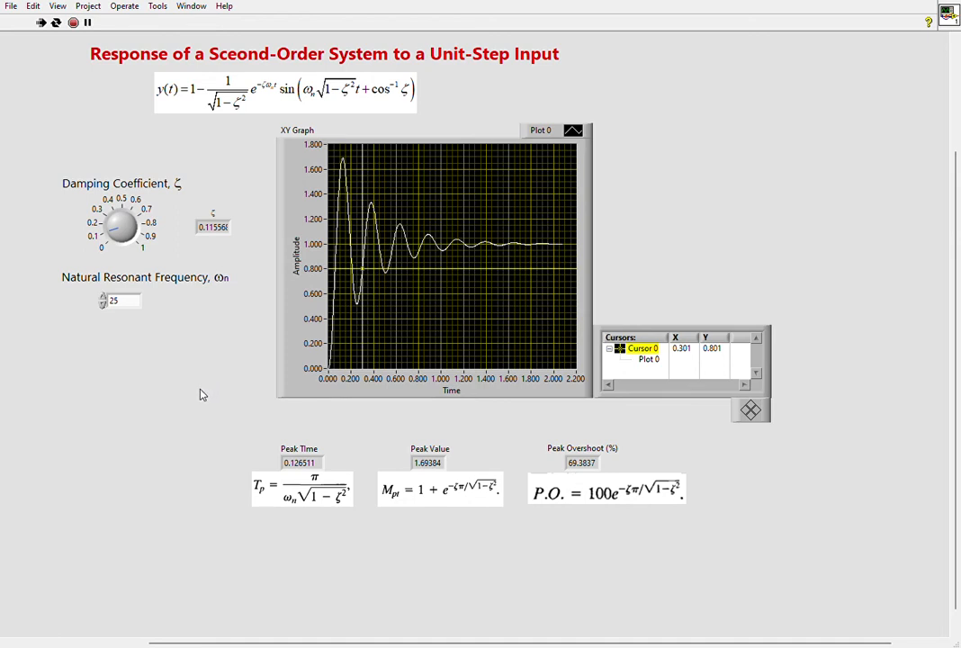
{"action": "mouse_move", "coordinate": [205, 401]}
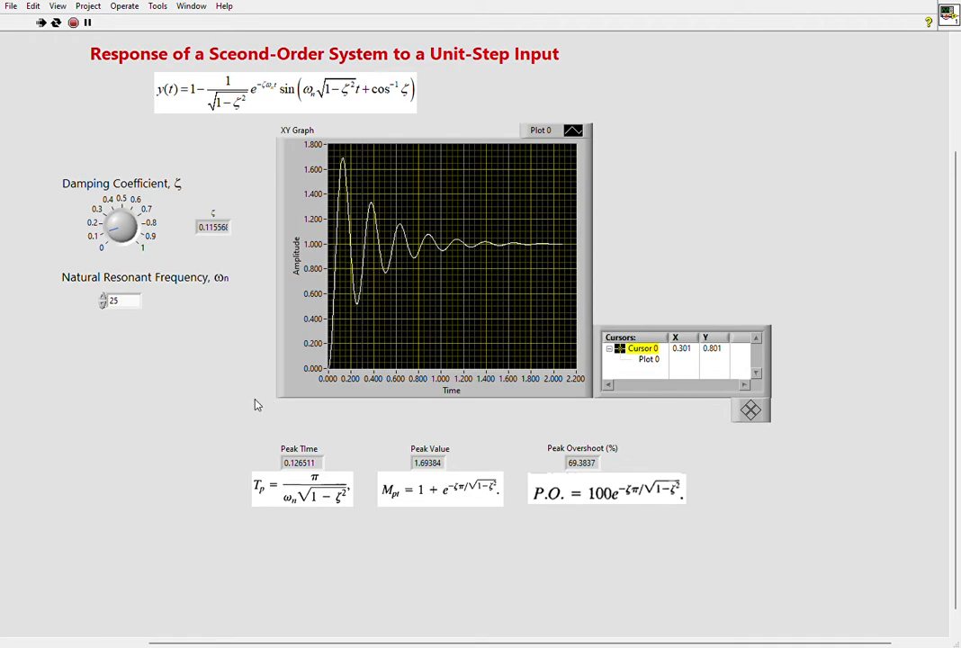
{"action": "mouse_move", "coordinate": [594, 385]}
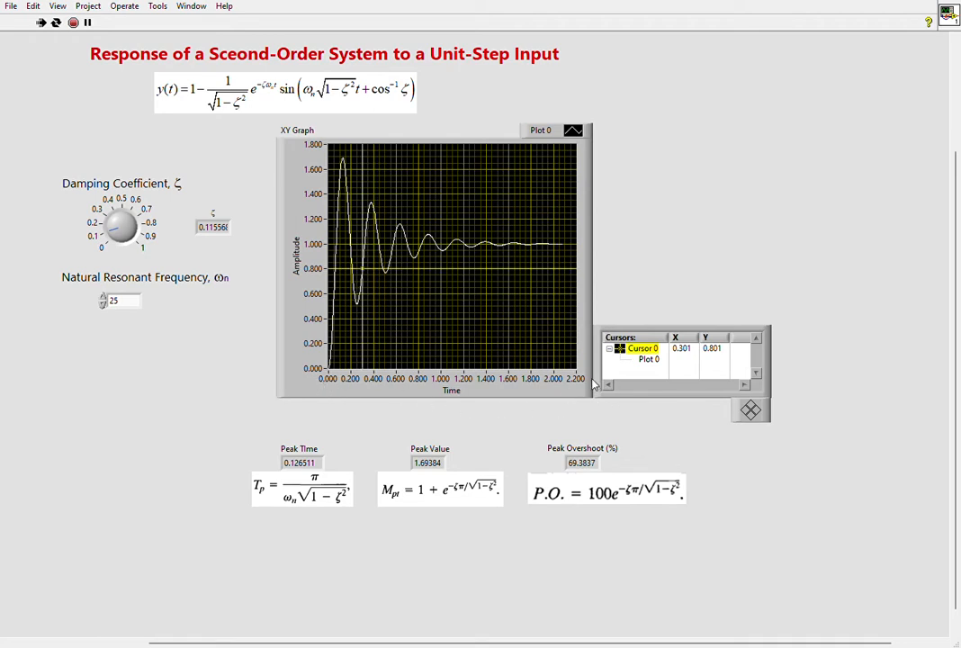
{"action": "mouse_move", "coordinate": [268, 223]}
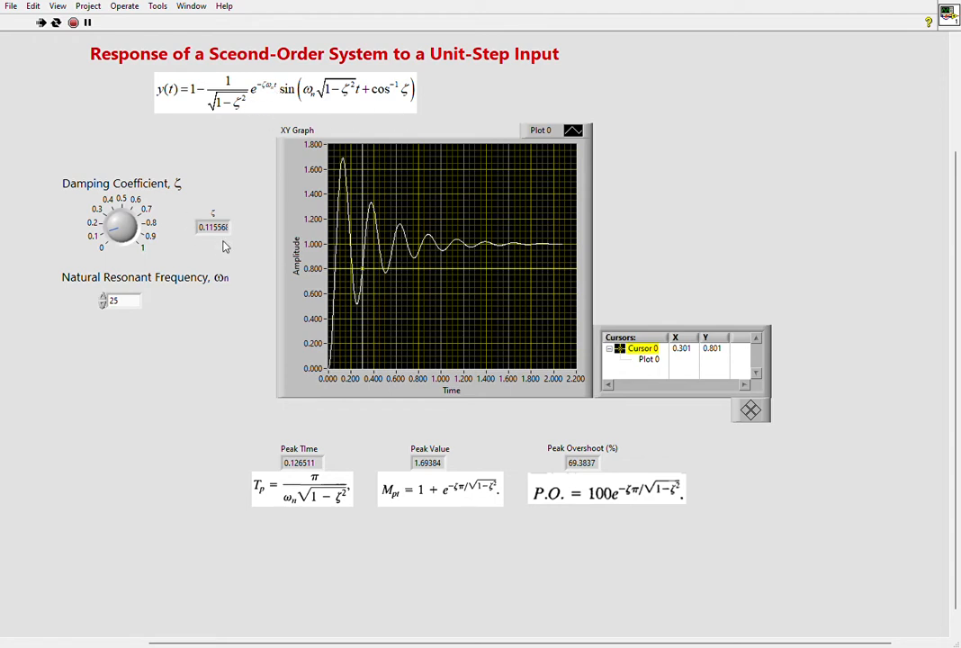
{"action": "mouse_move", "coordinate": [117, 454]}
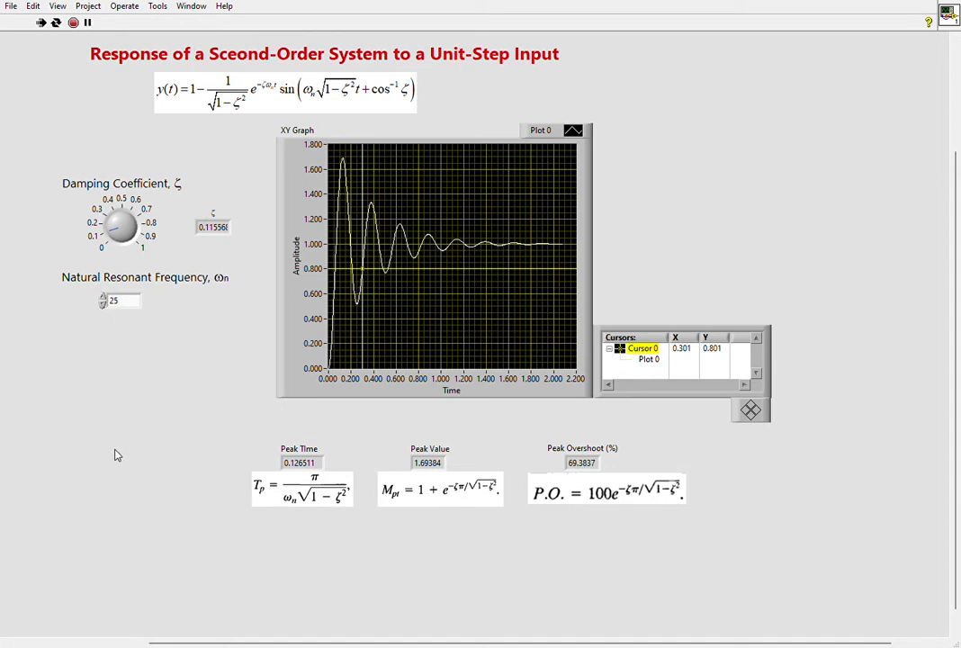
{"action": "mouse_move", "coordinate": [106, 317]}
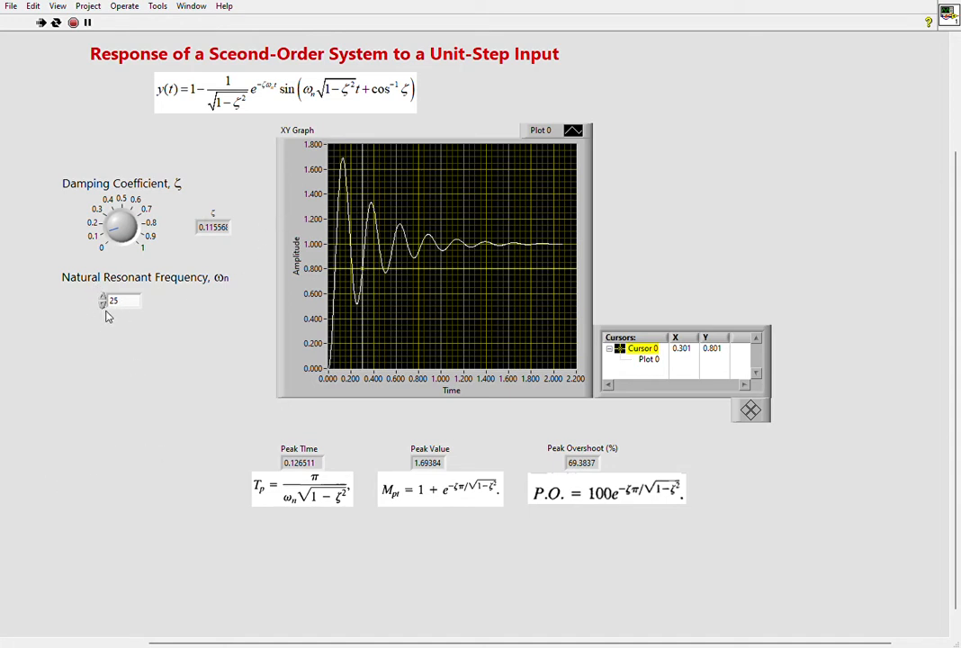
{"action": "mouse_move", "coordinate": [90, 398]}
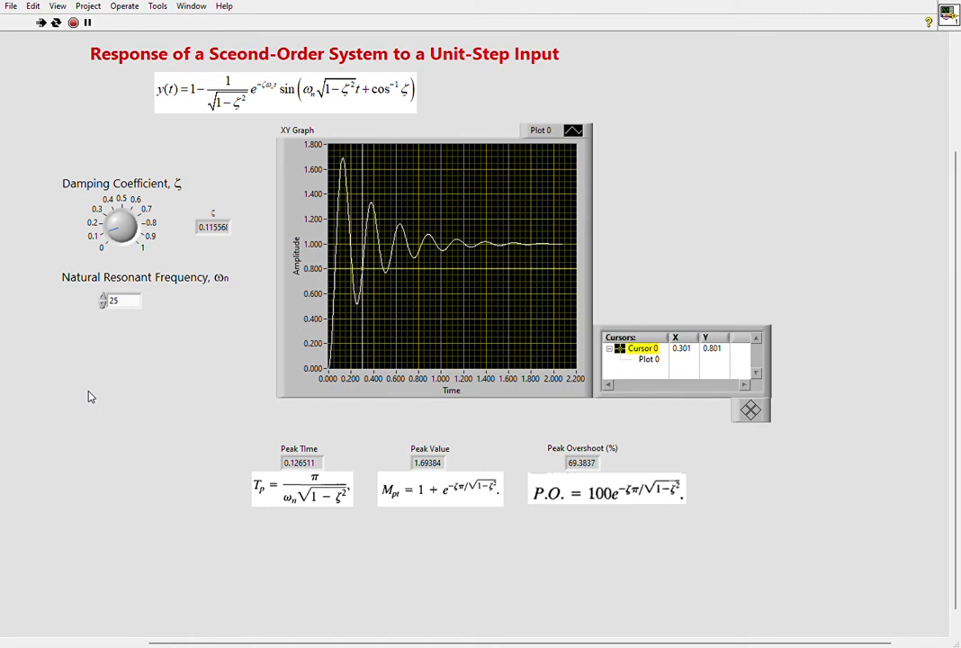
{"action": "mouse_move", "coordinate": [86, 426]}
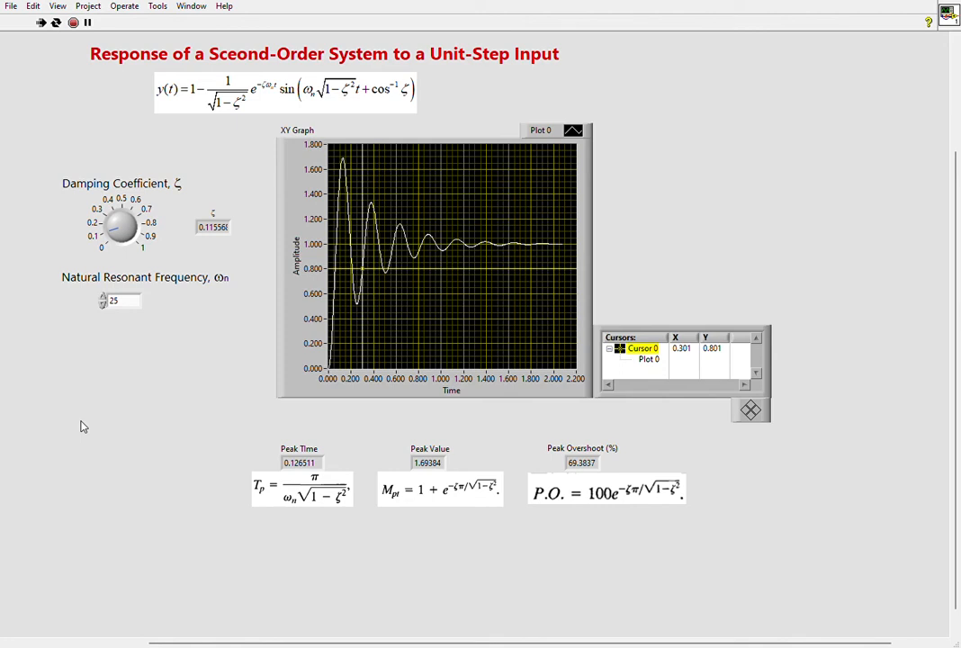
{"action": "mouse_move", "coordinate": [565, 252]}
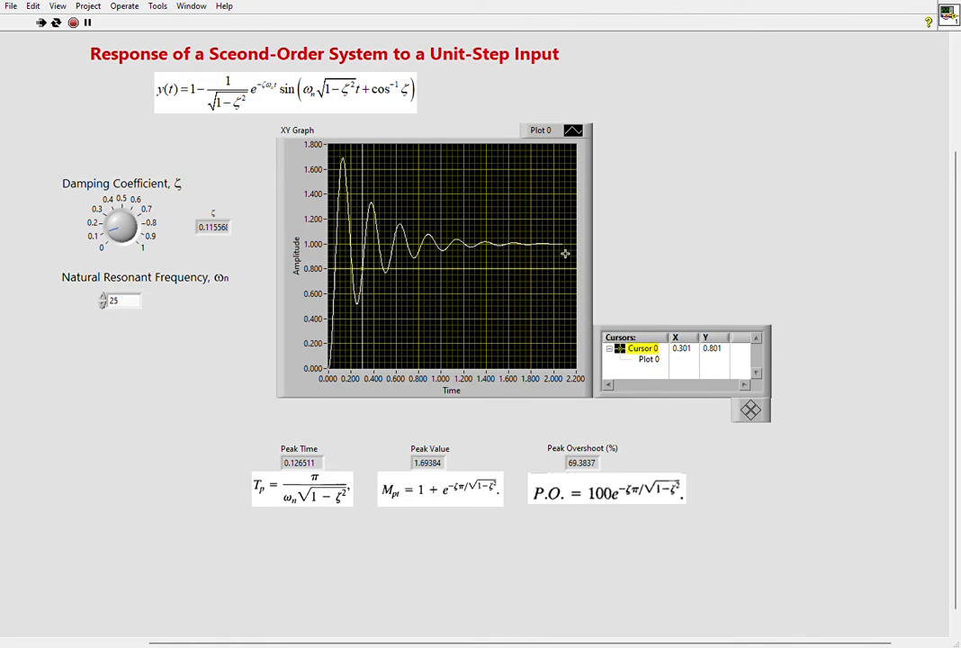
{"action": "mouse_move", "coordinate": [306, 257]}
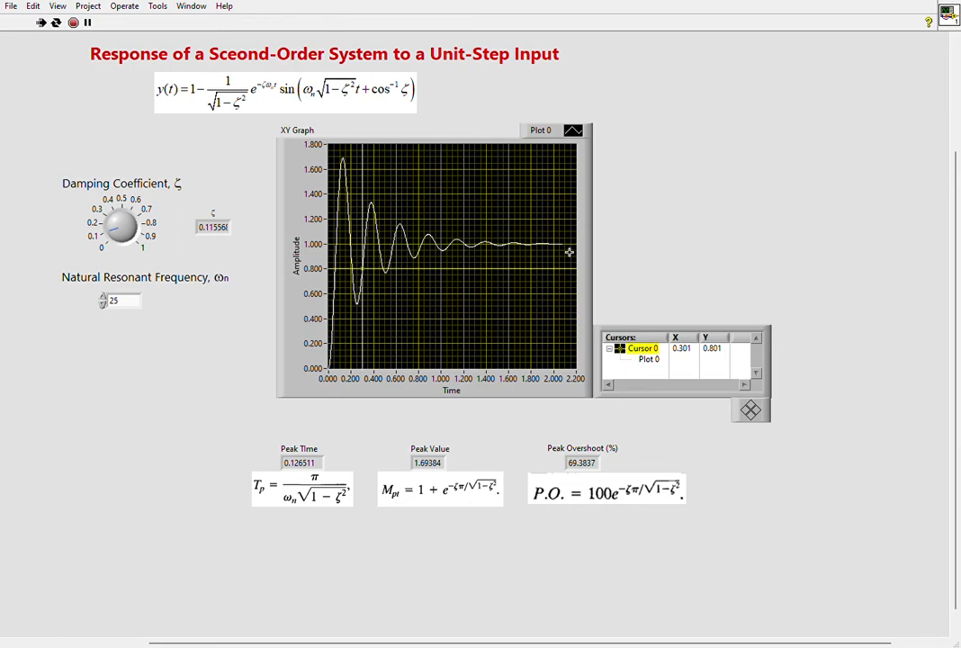
{"action": "mouse_move", "coordinate": [125, 483]}
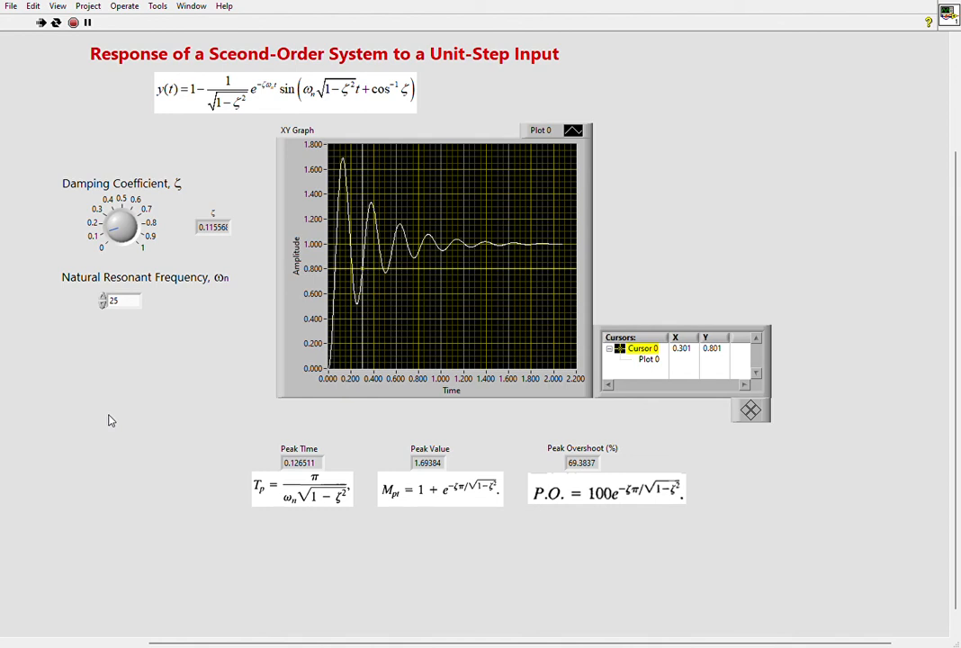
{"action": "mouse_move", "coordinate": [100, 428]}
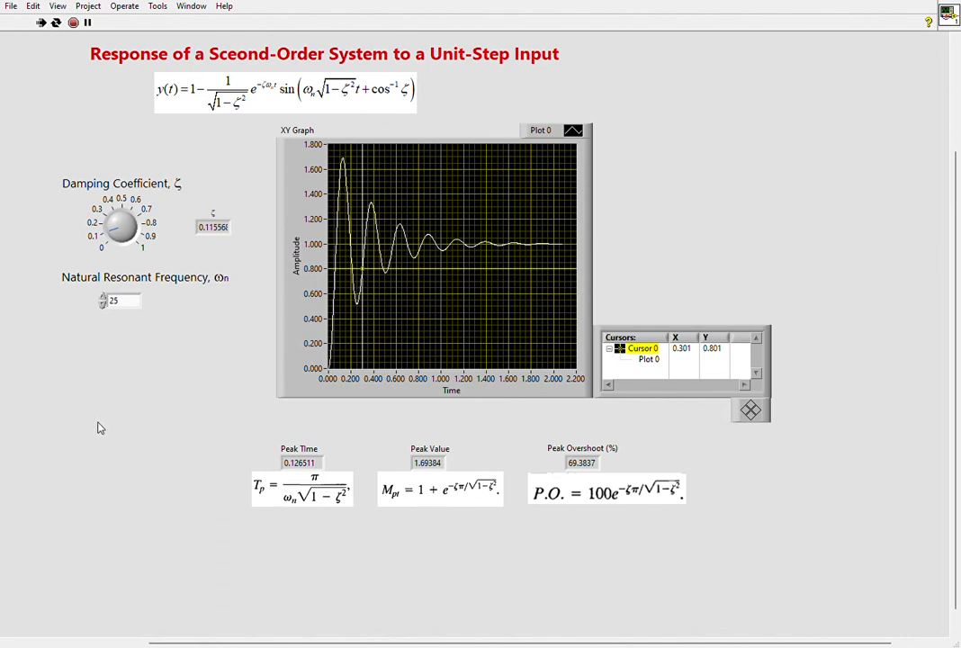
{"action": "mouse_move", "coordinate": [646, 504]}
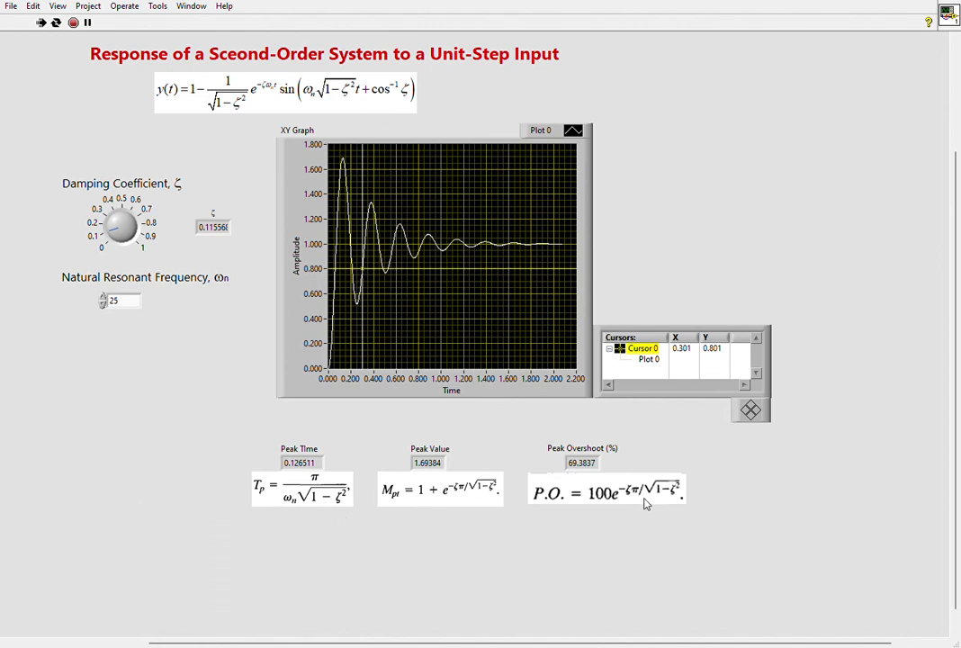
{"action": "mouse_move", "coordinate": [259, 543]}
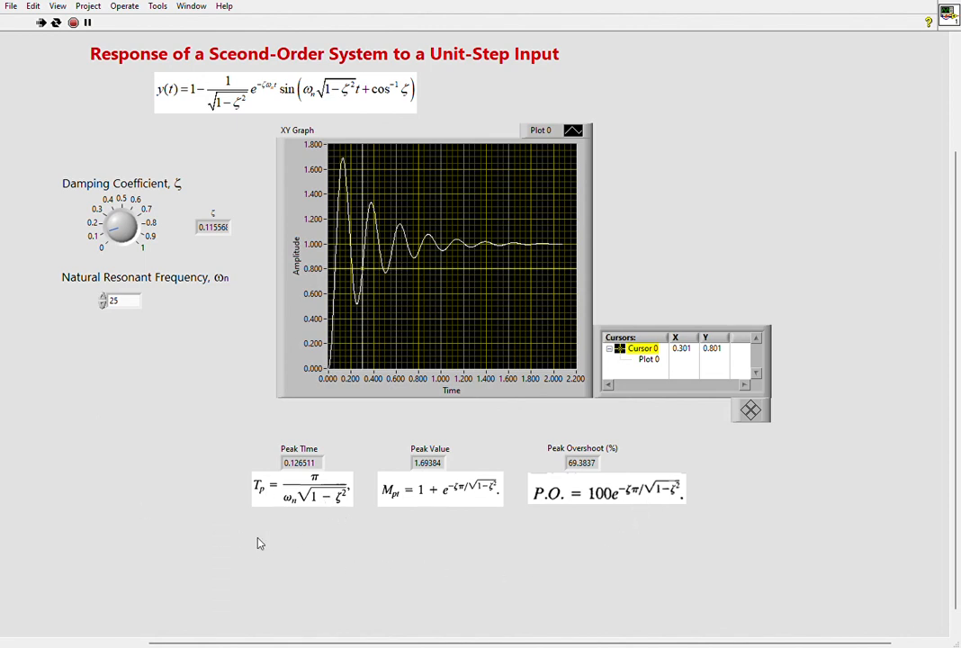
{"action": "mouse_move", "coordinate": [291, 543]}
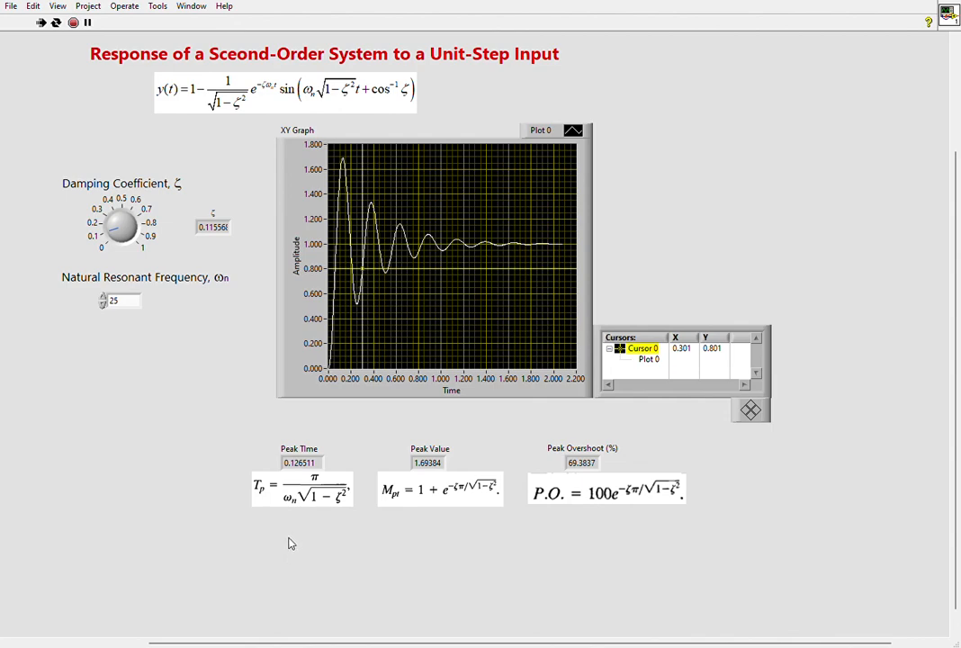